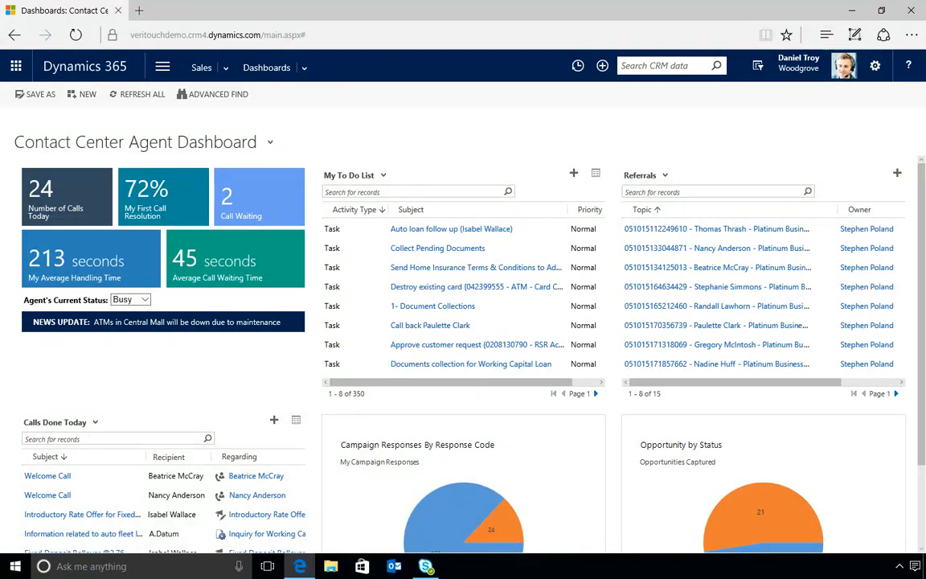
pyautogui.moveTo(634, 85)
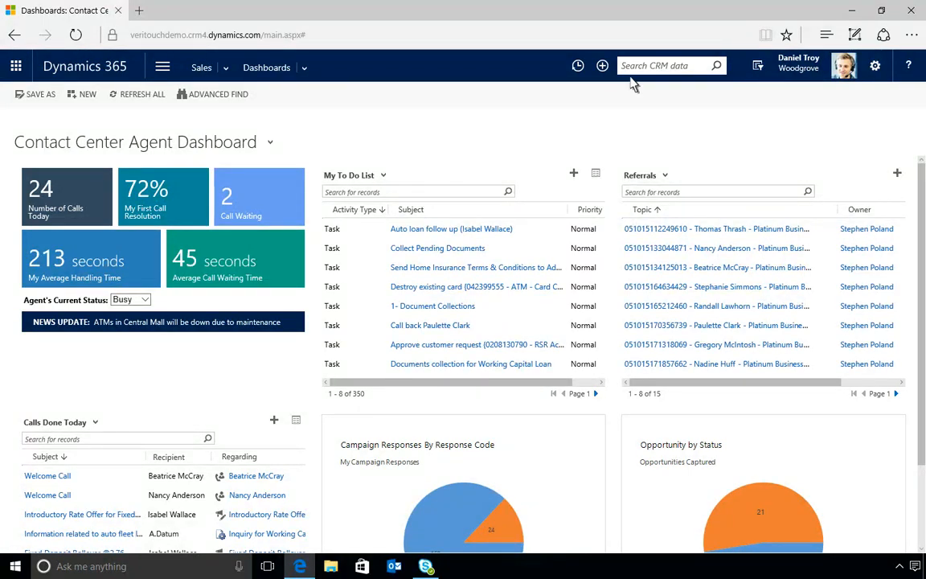
pyautogui.write('2065550123')
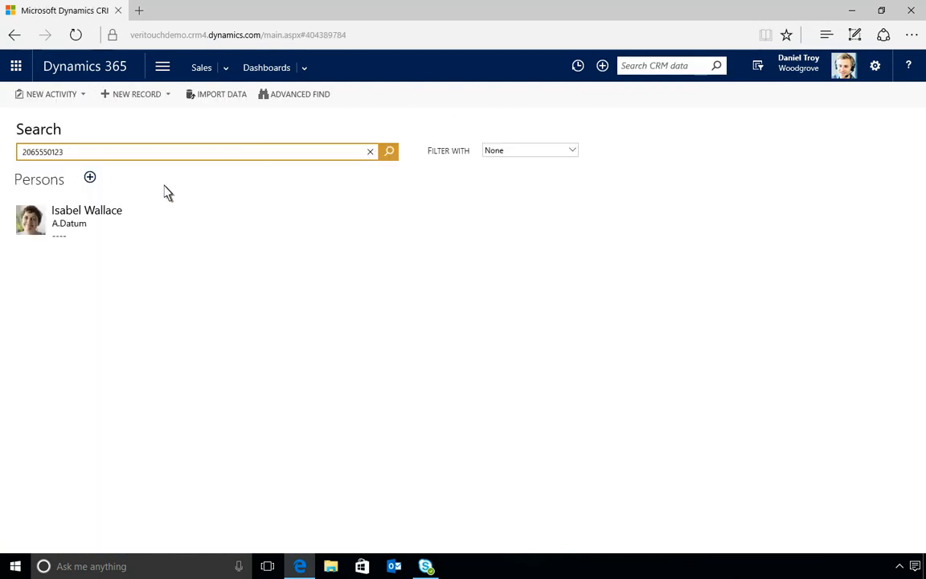
pyautogui.click(87, 217)
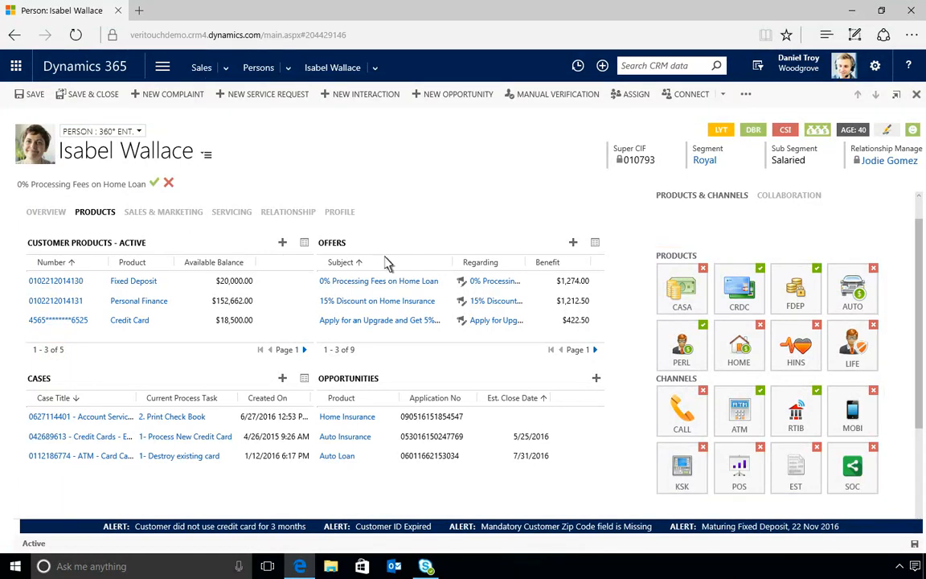
pyautogui.moveTo(683, 424)
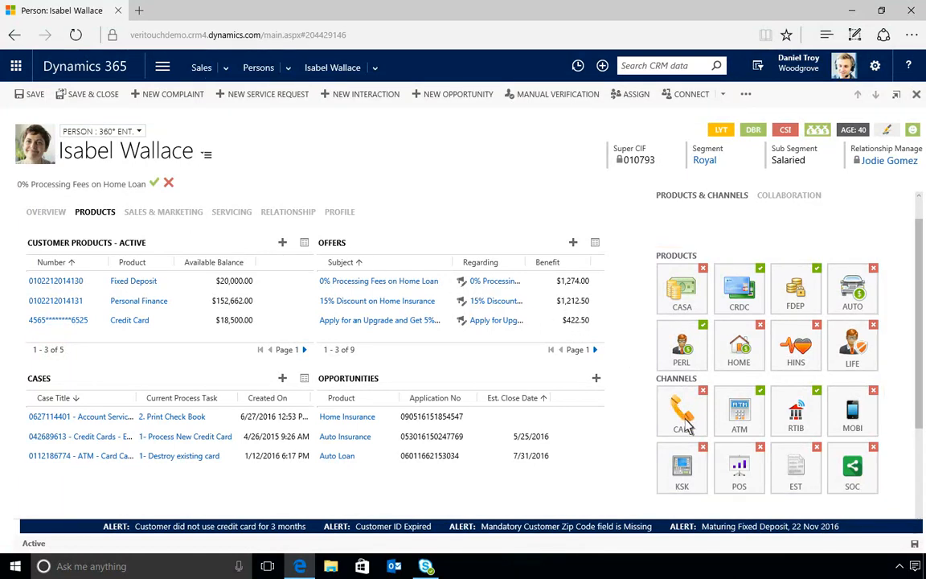
pyautogui.click(680, 410)
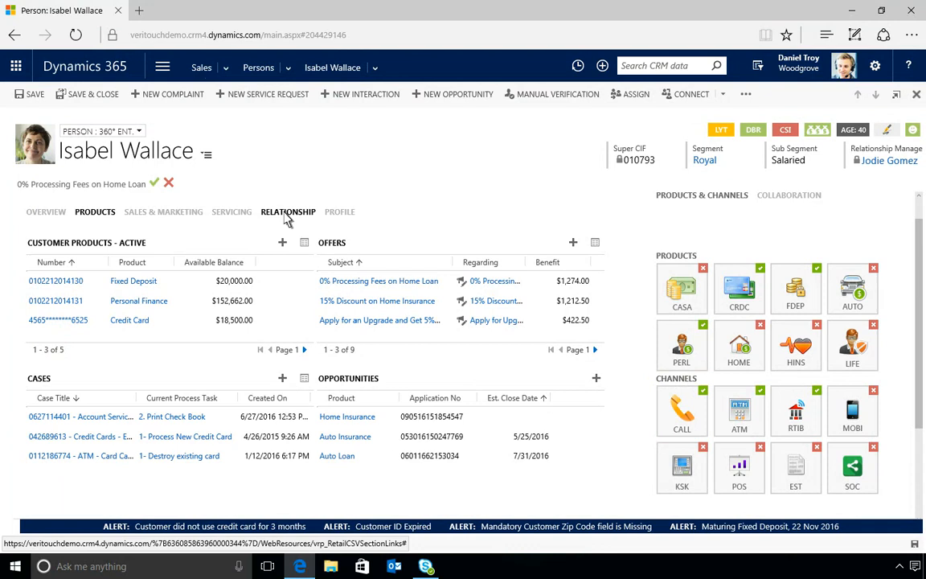
pyautogui.click(288, 211)
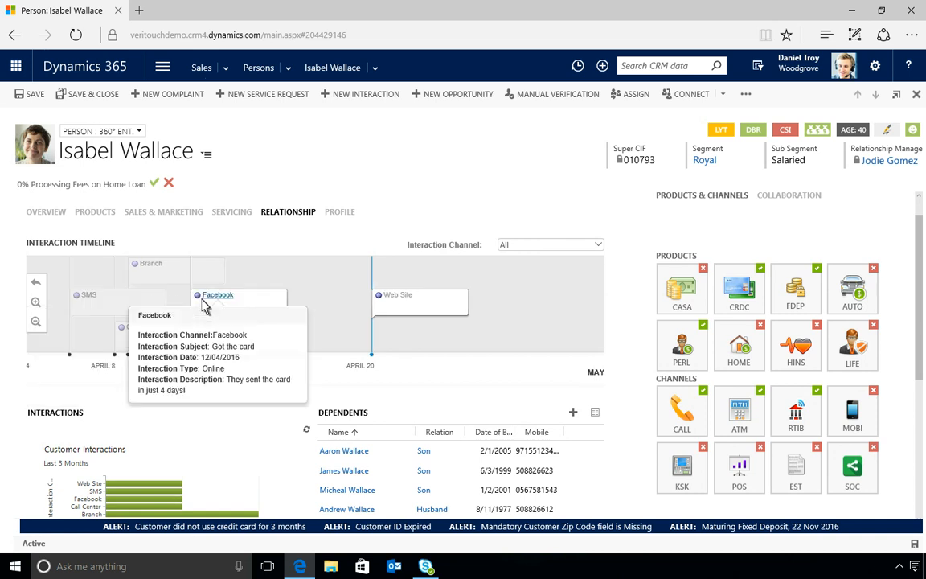
pyautogui.moveTo(155, 274)
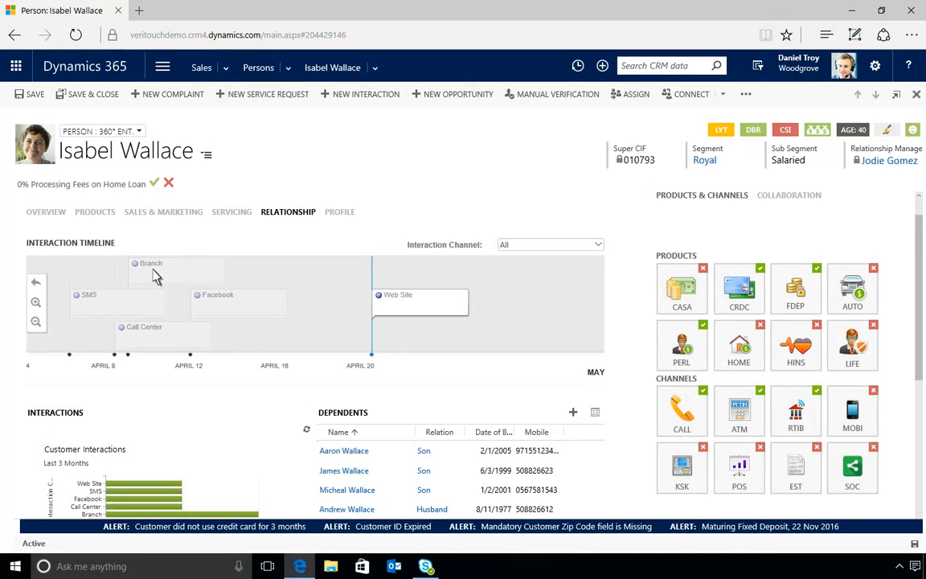
pyautogui.moveTo(168, 255)
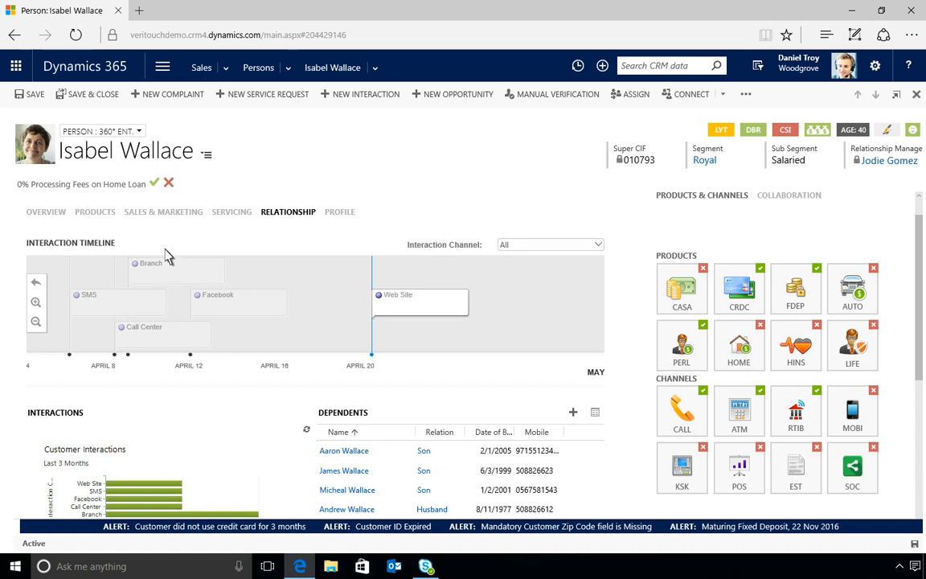
pyautogui.moveTo(163, 211)
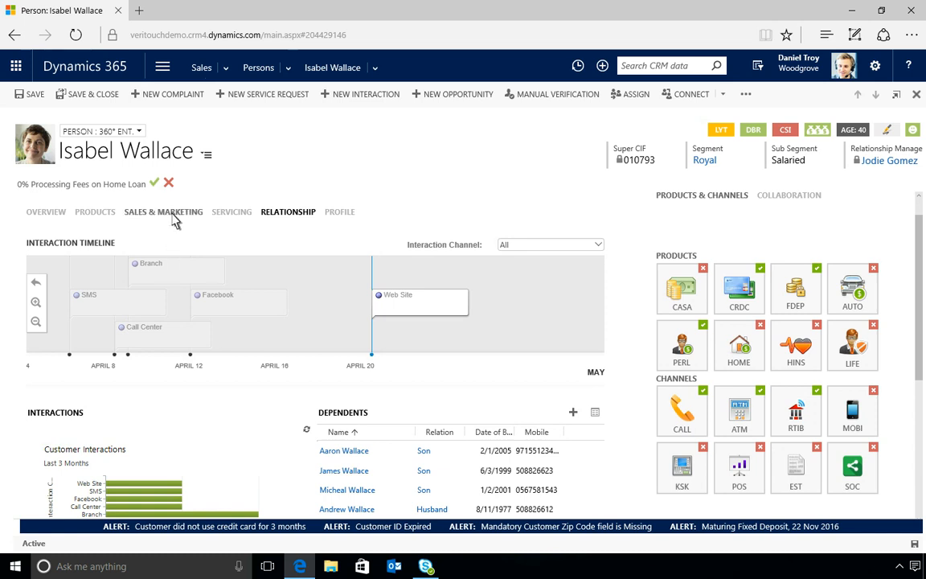
pyautogui.click(163, 212)
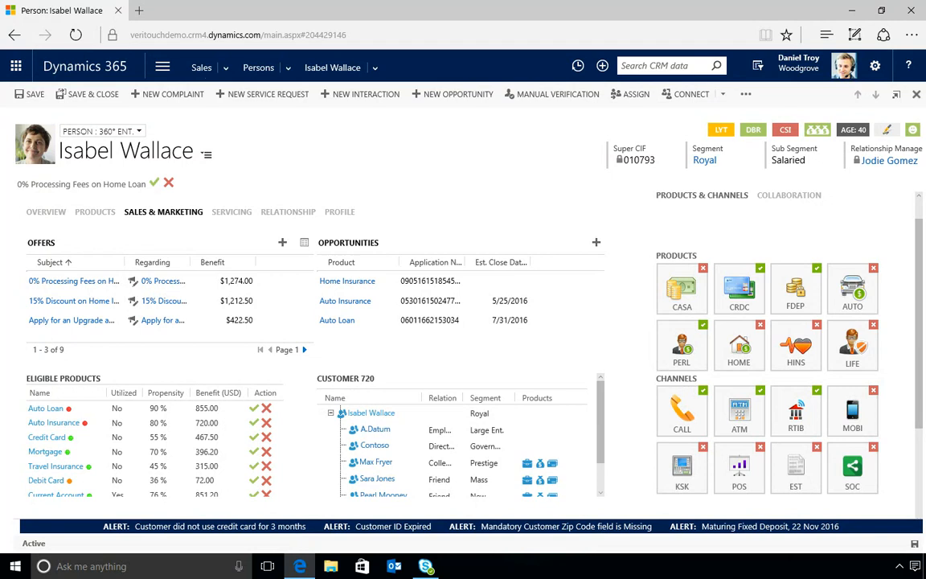
pyautogui.moveTo(128, 211)
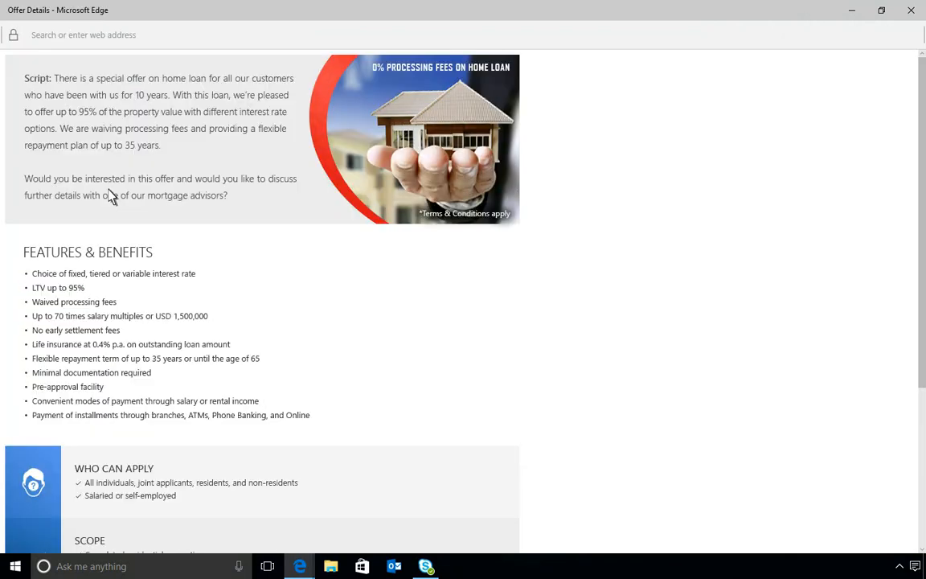
pyautogui.moveTo(508, 156)
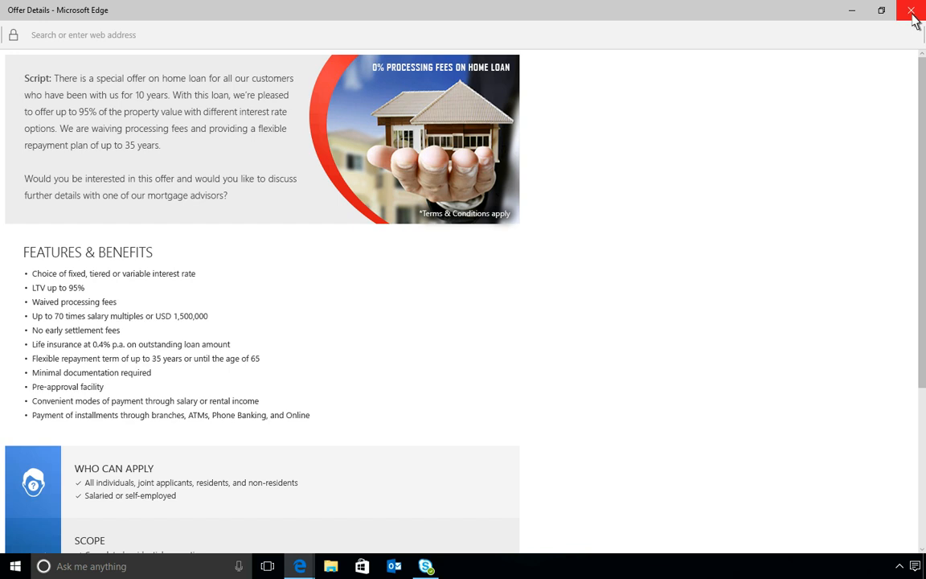
# Close the 0% processing fees home loan Offer Details window
pyautogui.click(912, 11)
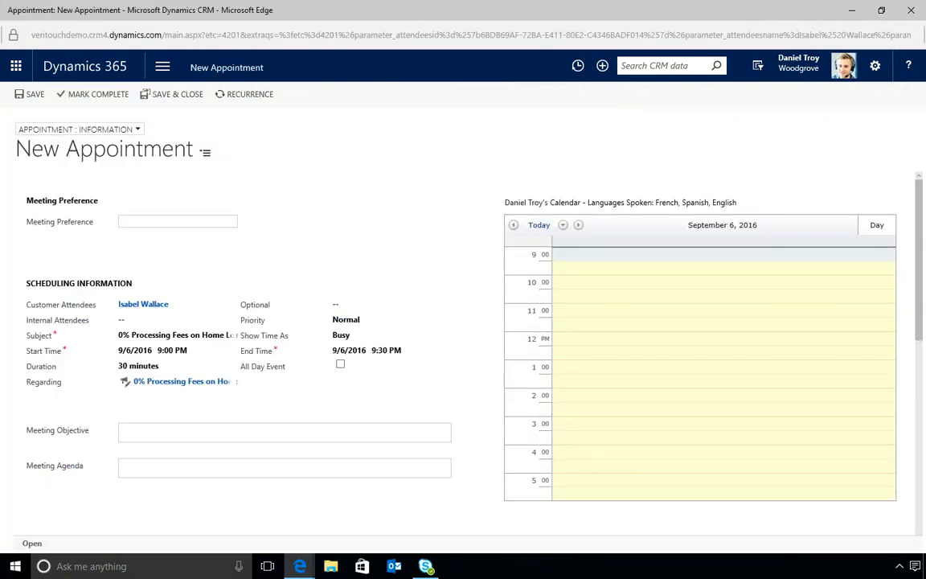
# Save the appointment with Branch meeting preference and the treasury advisor as internal attendee
pyautogui.write('Branch')
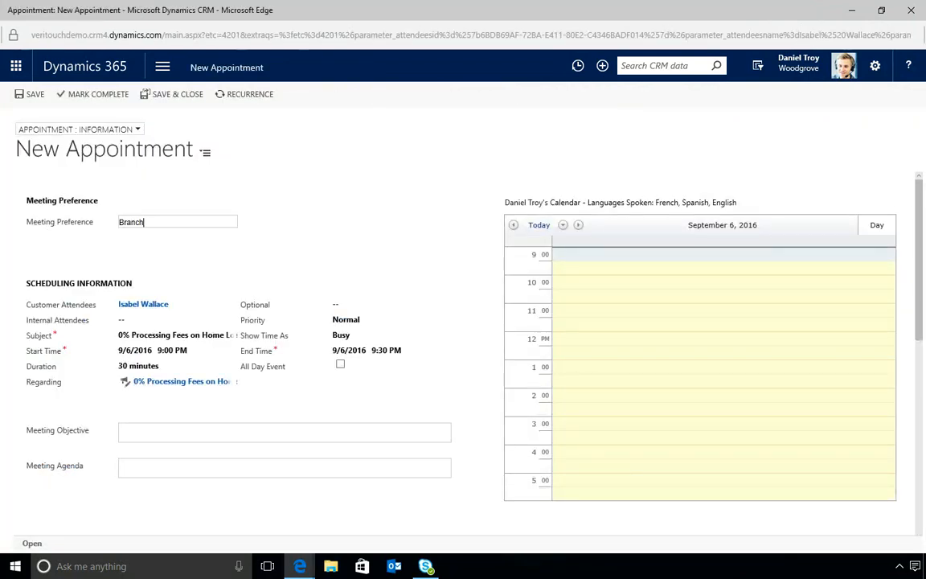
pyautogui.click(177, 222)
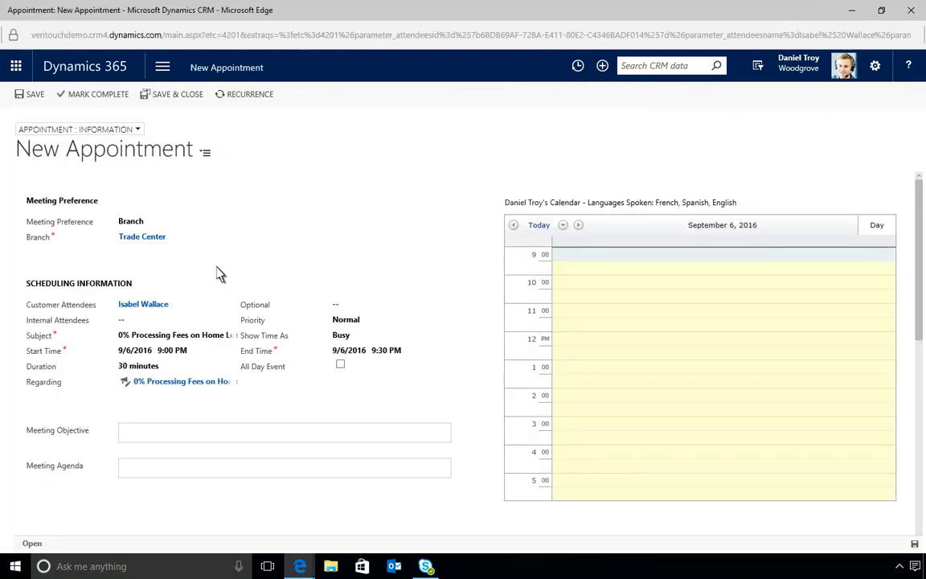
pyautogui.click(173, 320)
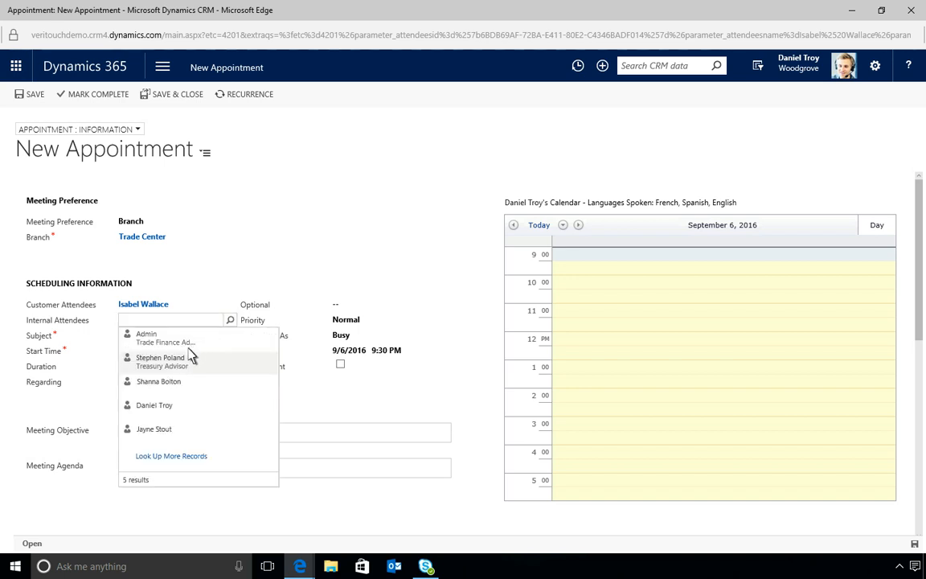
pyautogui.click(160, 357)
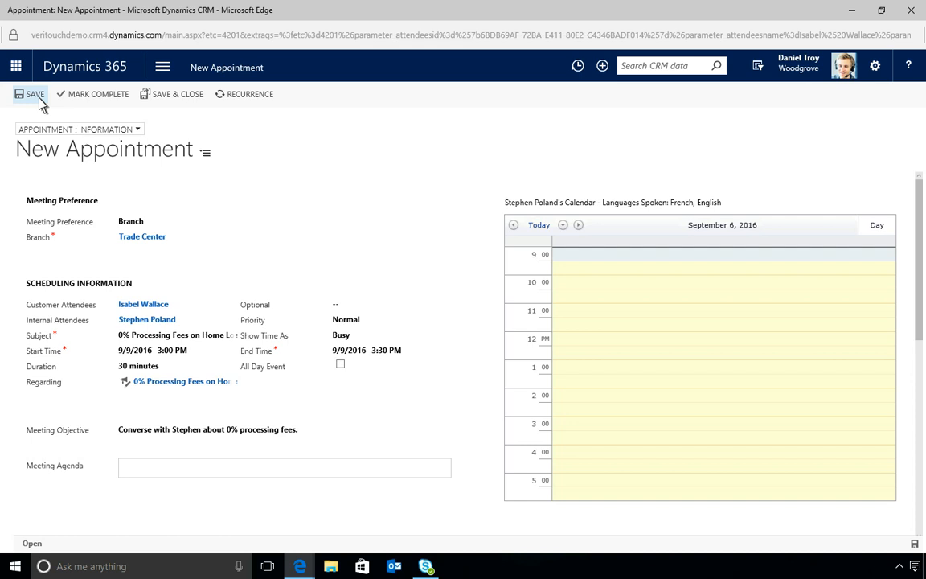
pyautogui.click(33, 94)
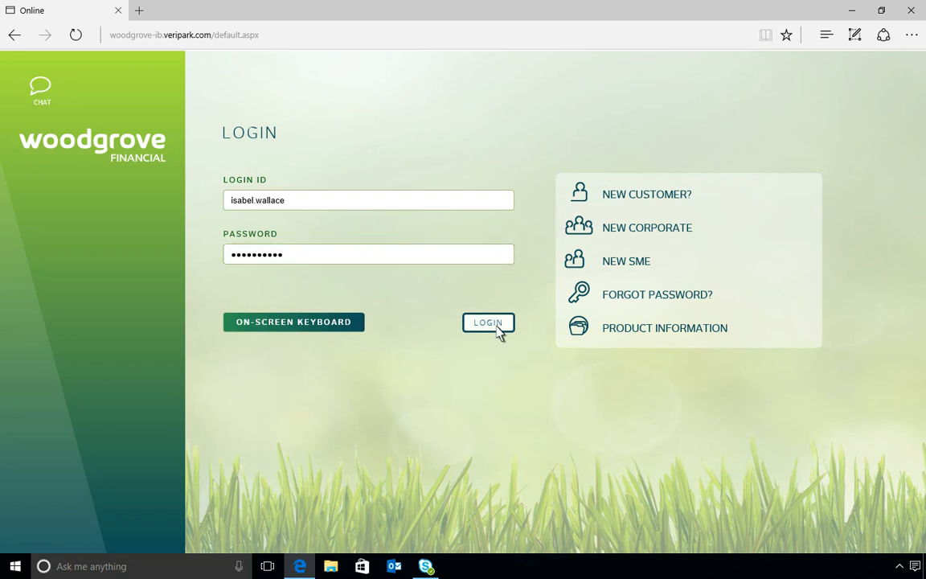
pyautogui.click(487, 321)
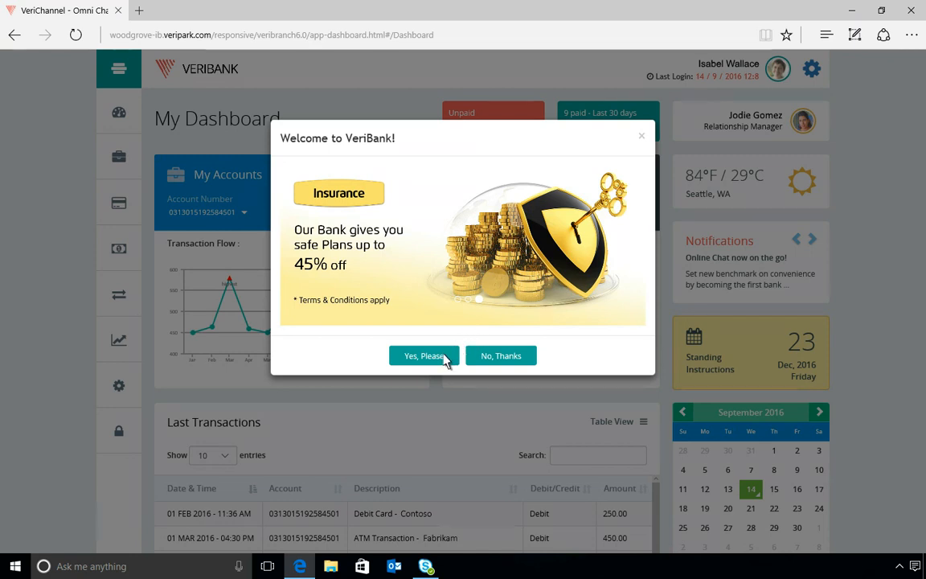
# Apply for the offer with company name A. Datum, then return to the dashboard
pyautogui.click(424, 355)
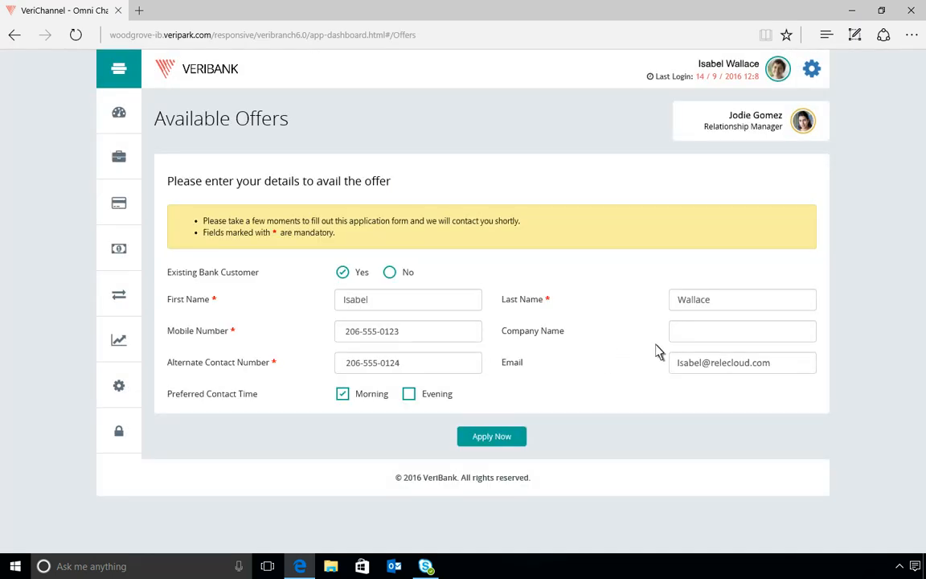
pyautogui.write('A. Datum')
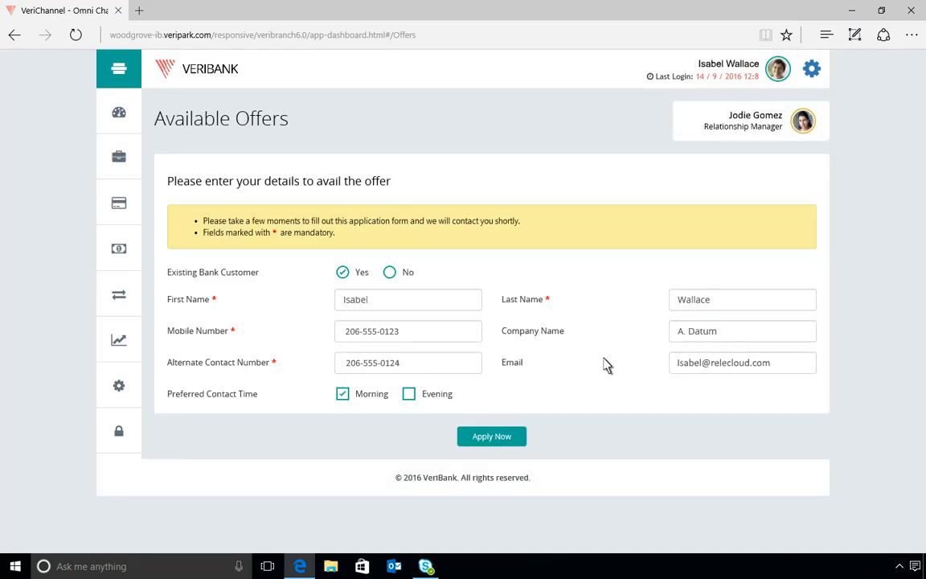
pyautogui.moveTo(491, 436)
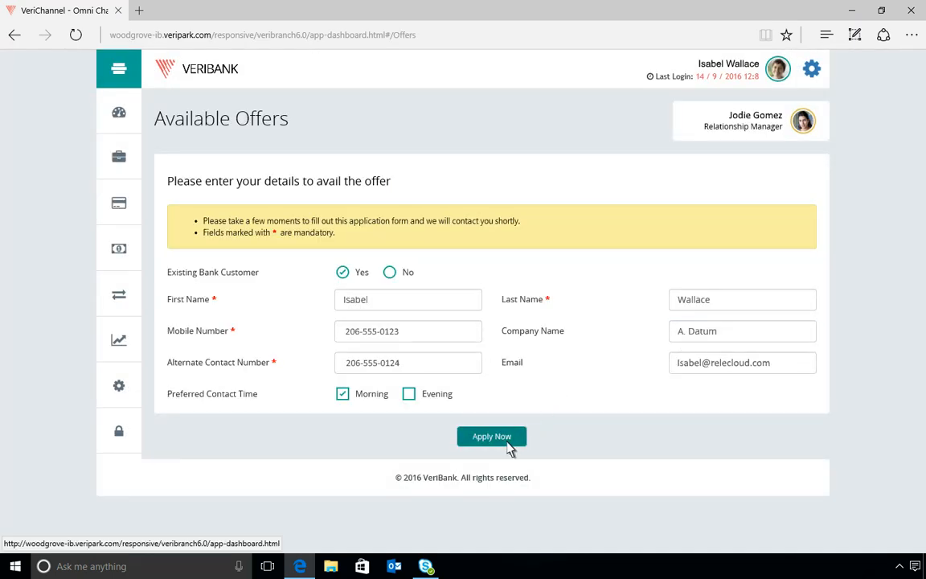
pyautogui.click(491, 436)
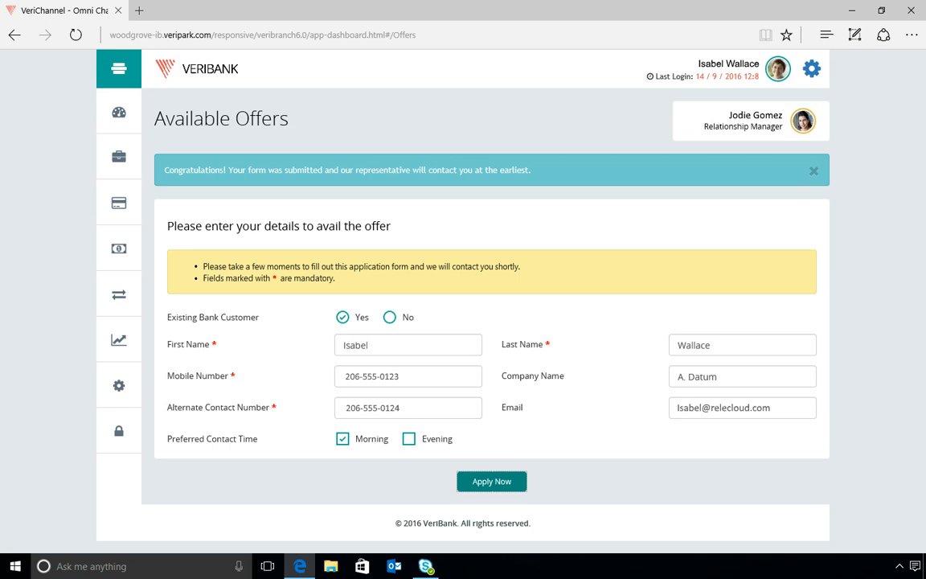
pyautogui.moveTo(118, 112)
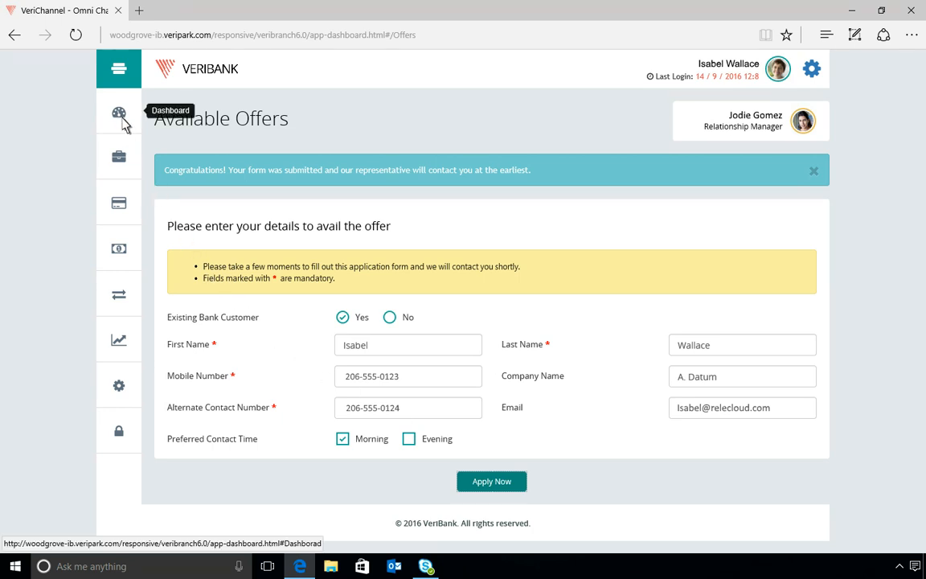
pyautogui.click(118, 114)
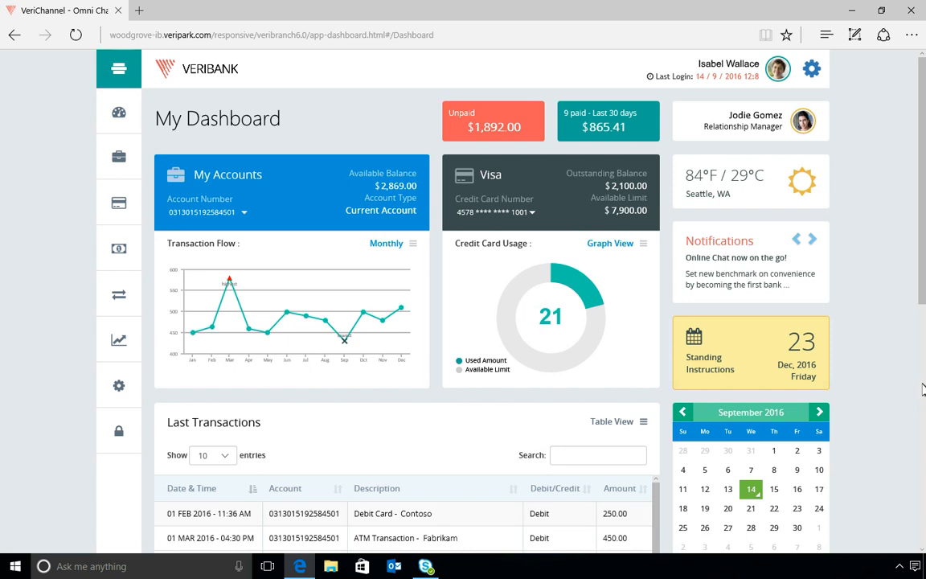
pyautogui.scroll(-3)
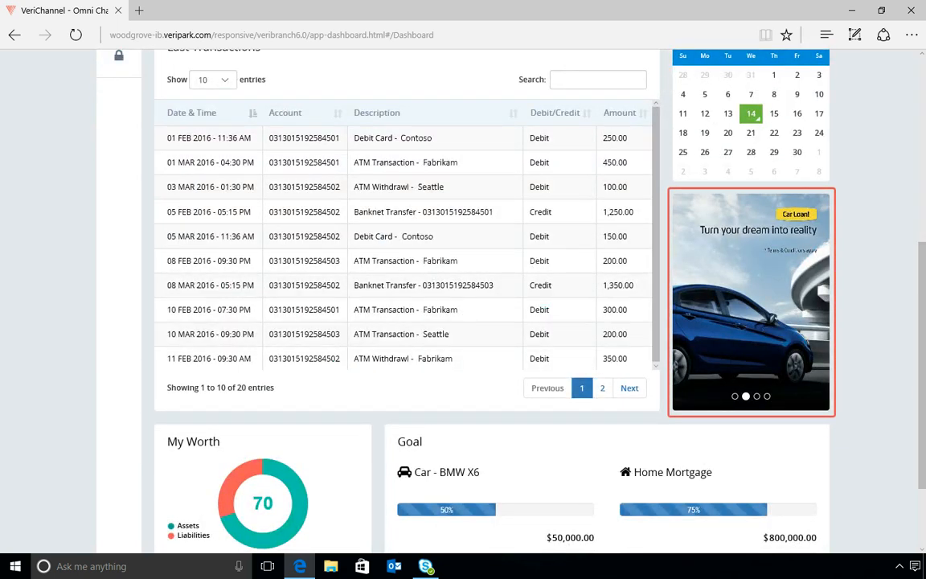